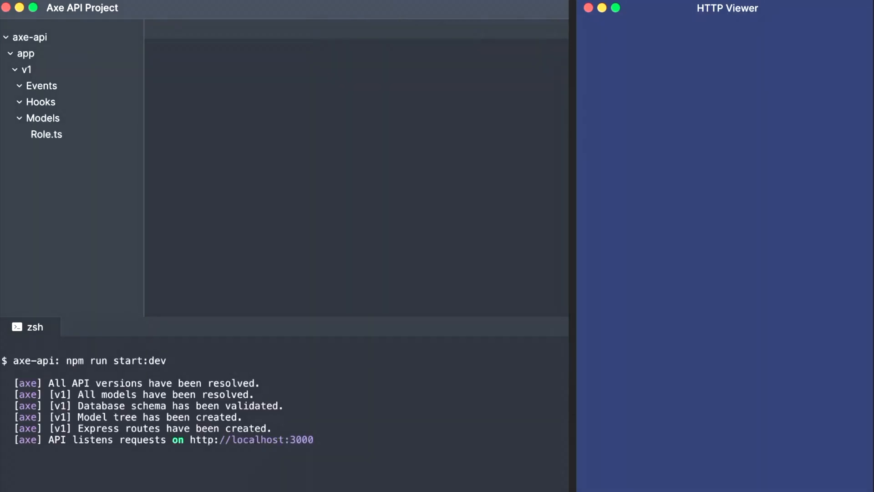
Add "export default Role;" at the end of Models/Role.ts
click(46, 133)
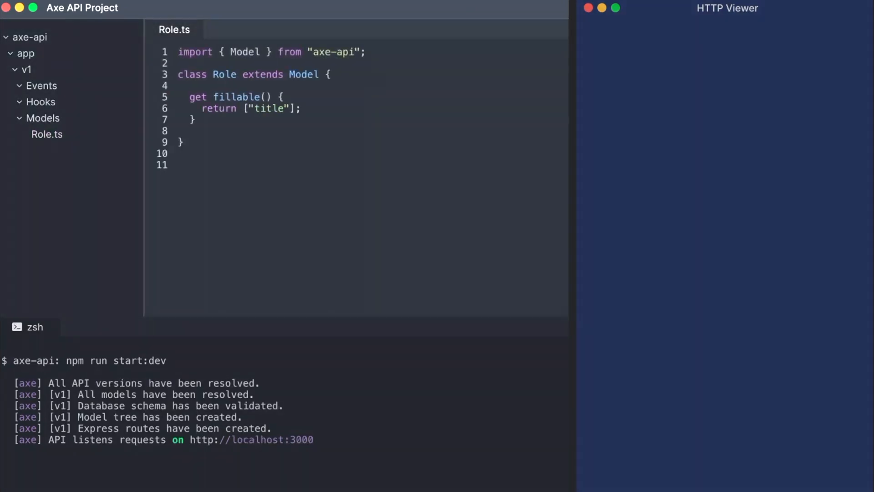
text(export default Role;)
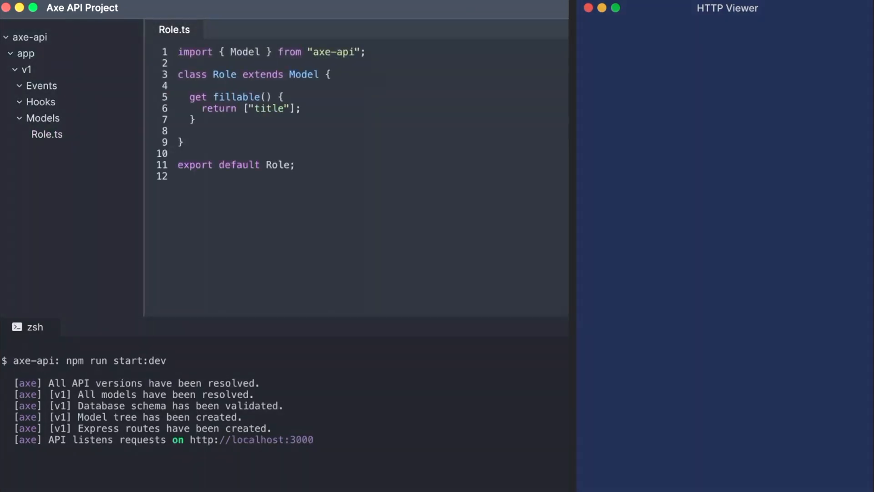
Send POST /api/v1/roles with body {"title": "Standard User"}, returning id 1
click(842, 28)
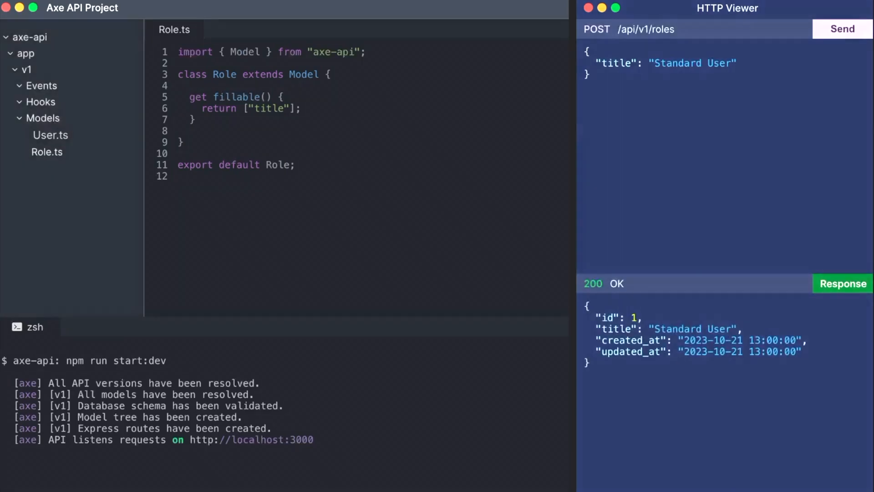
click(50, 135)
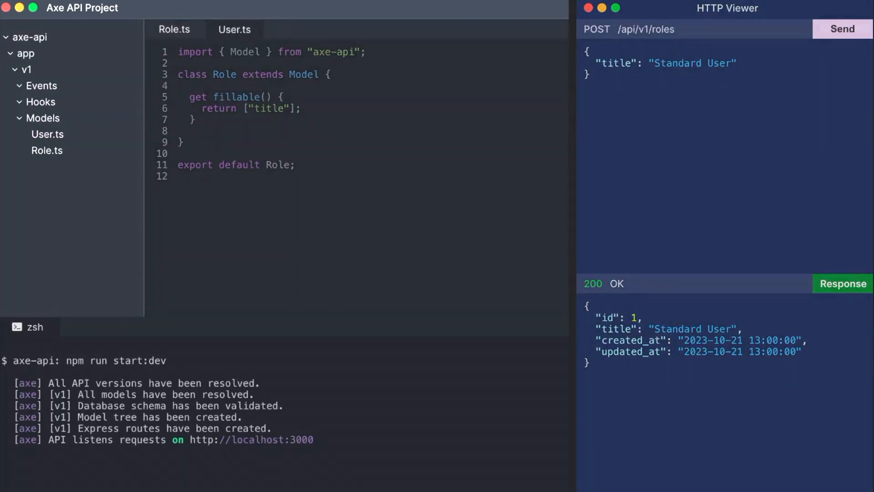
Create Models/User.ts with fillable fields, a hasOne Role relation and a bcrypt onBeforeInsert hook
click(234, 29)
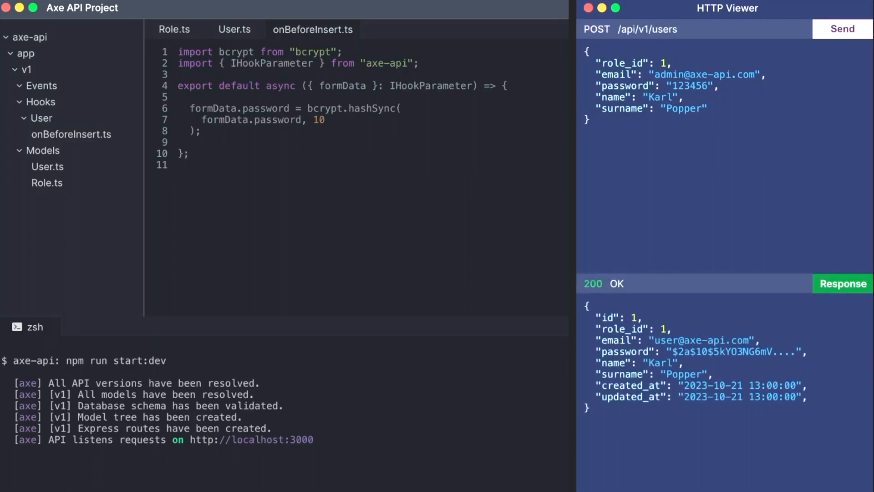
click(234, 29)
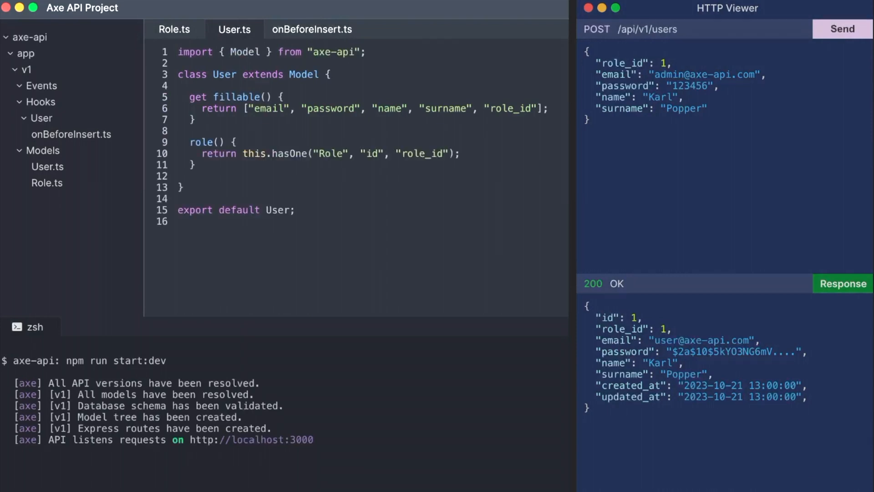
Send GET /api/v1/users, then GET /api/v1/users?with=role to nest each user's role
click(841, 29)
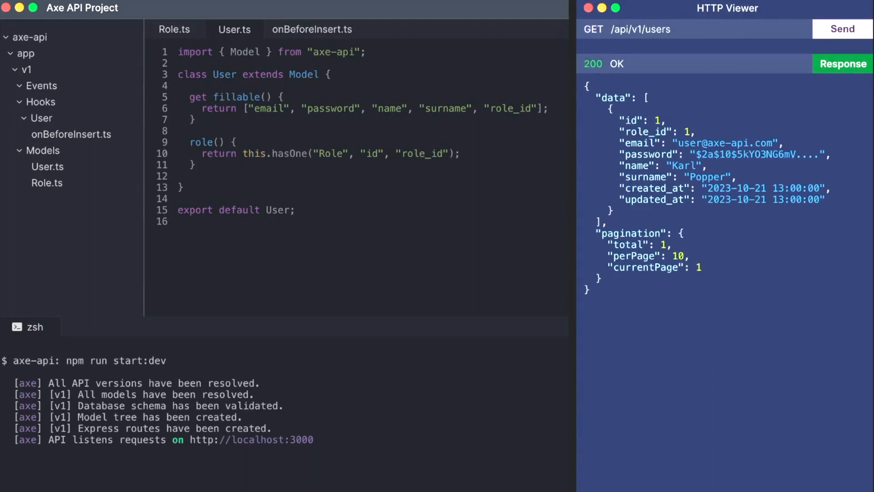
click(843, 28)
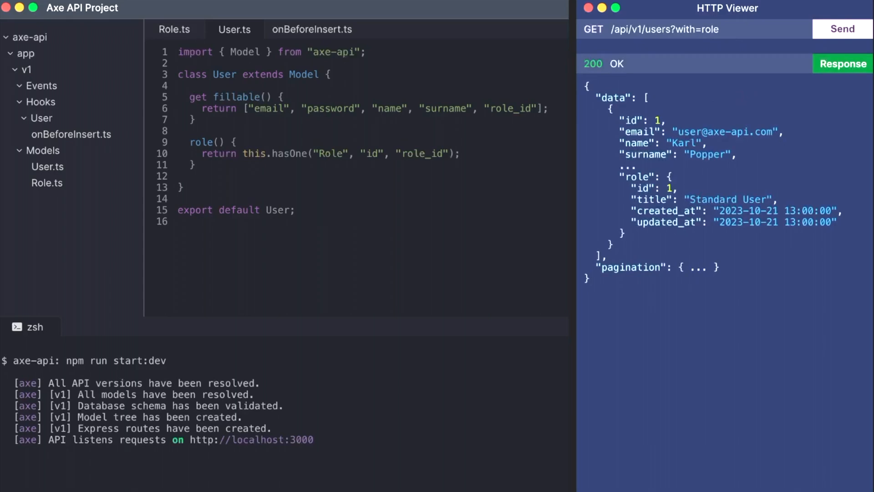
Send GET /api/v1/users?with=role{title} so nested roles return only their title
click(843, 29)
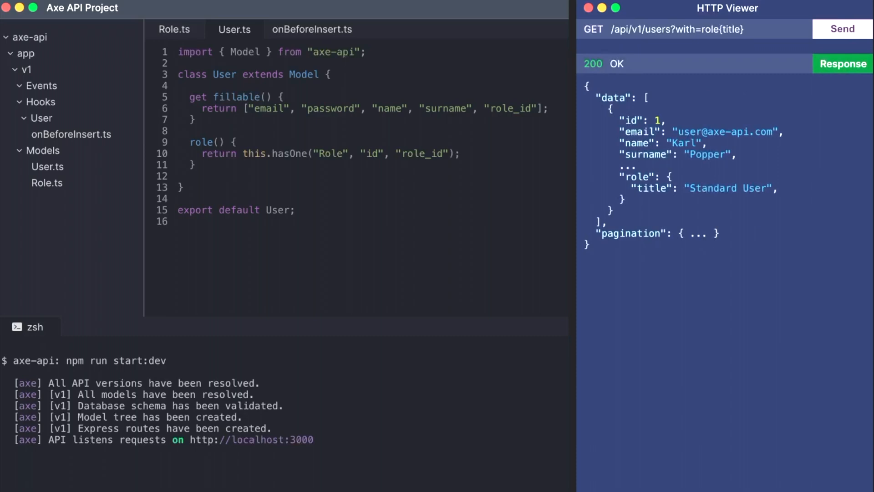
click(843, 29)
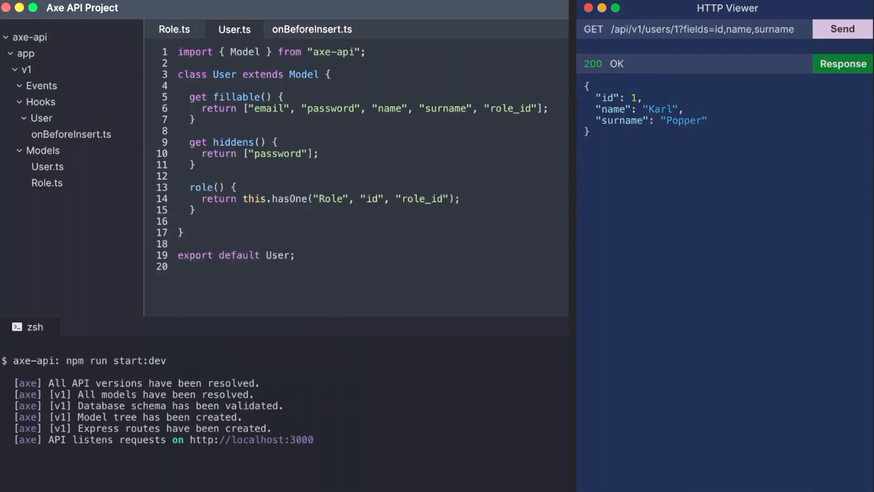
Add get hiddens() returning ["password"] to User.ts and fetch GET /api/v1/users/1
click(842, 29)
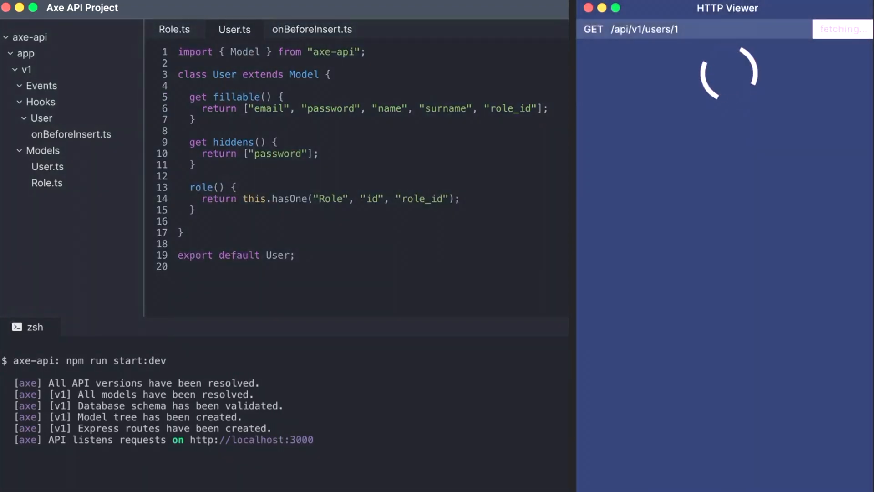